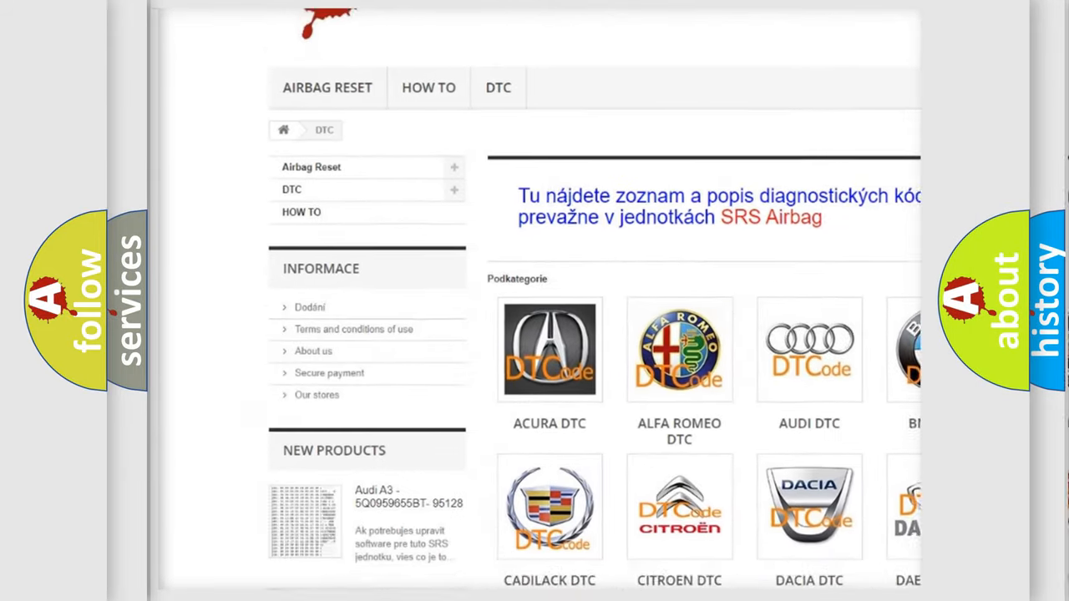
scroll("down", 3)
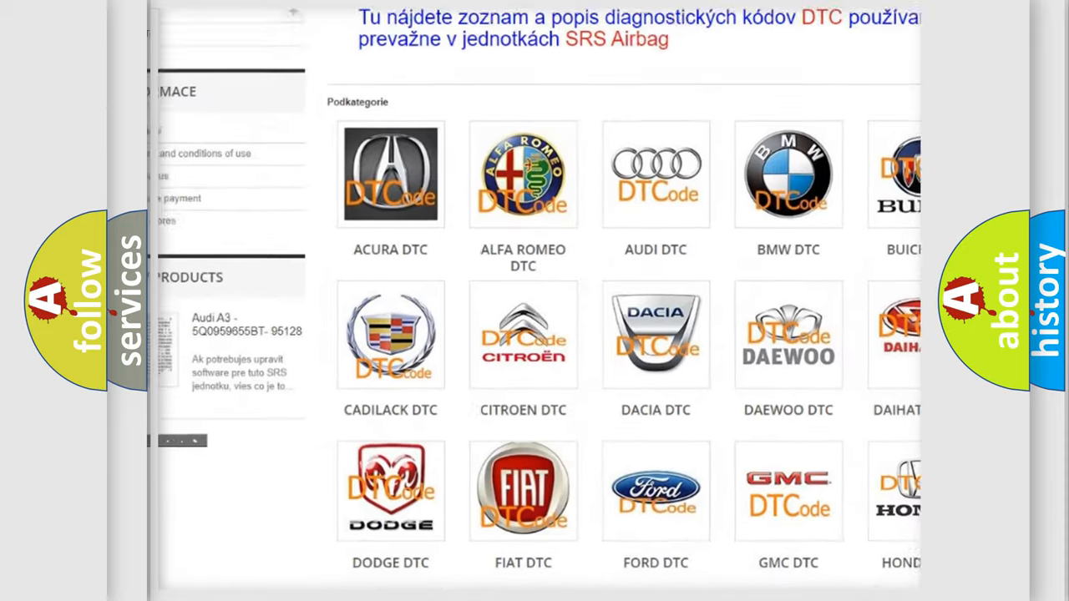
scroll("down", 3)
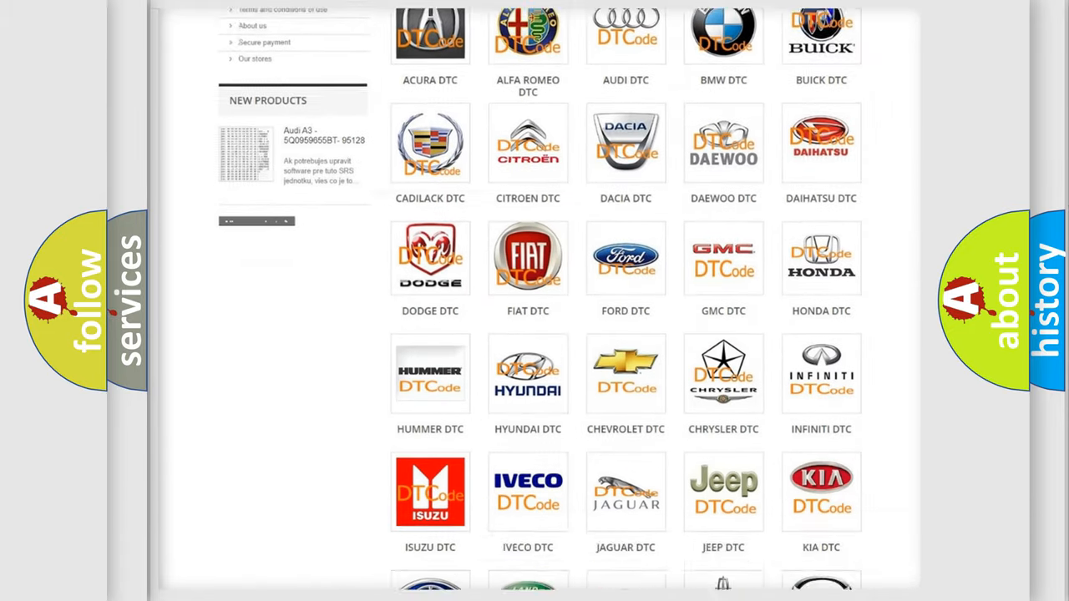
scroll("down", 3)
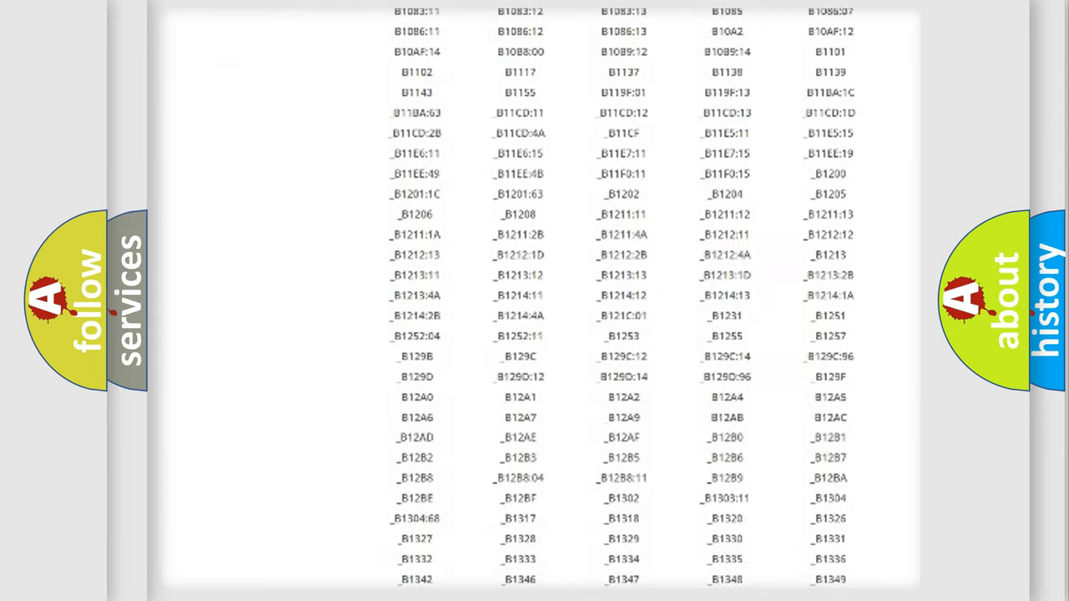
scroll("down", 3)
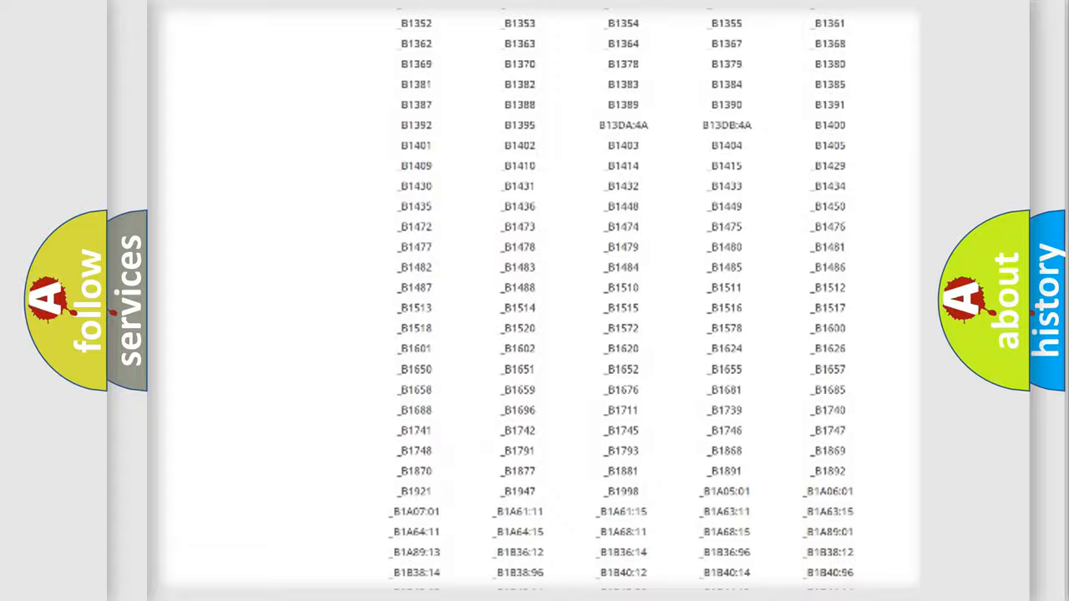